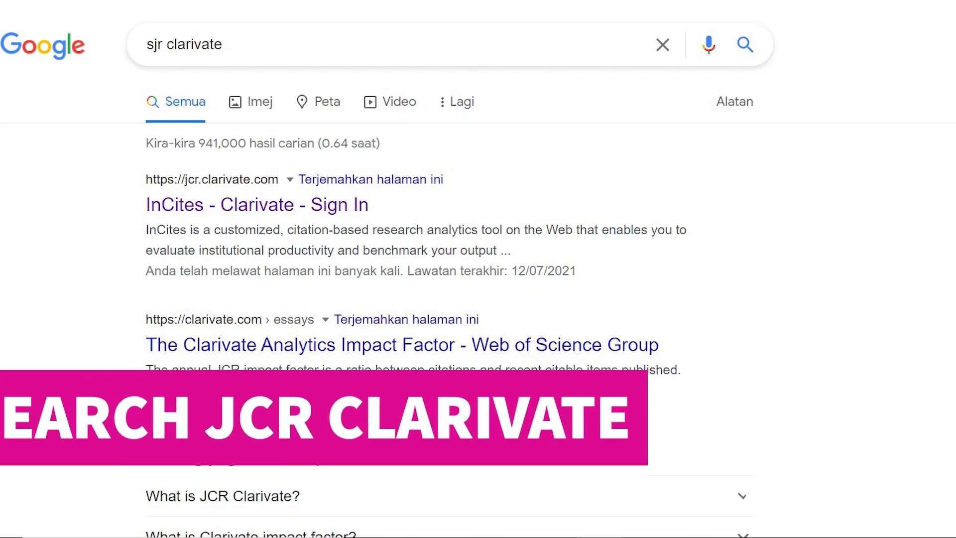
Go to the Journal Citation Reports site from the Clarivate sign-in search result
left_click(257, 205)
type("advances in manufacturing")
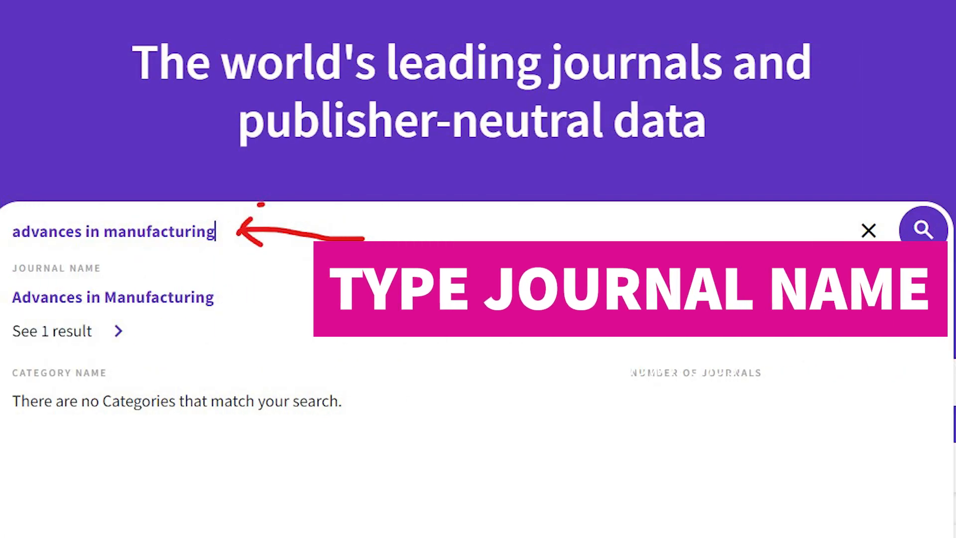
left_click(112, 296)
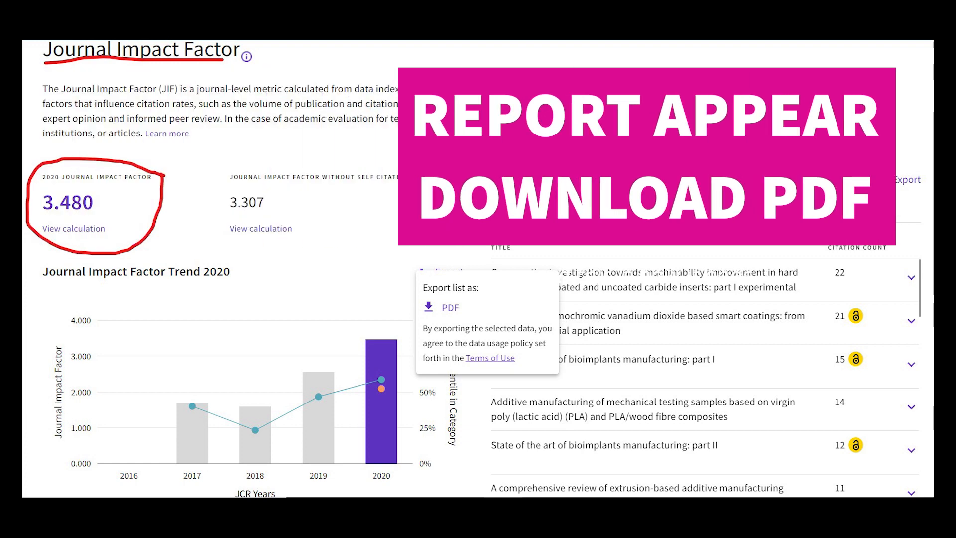
left_click(452, 307)
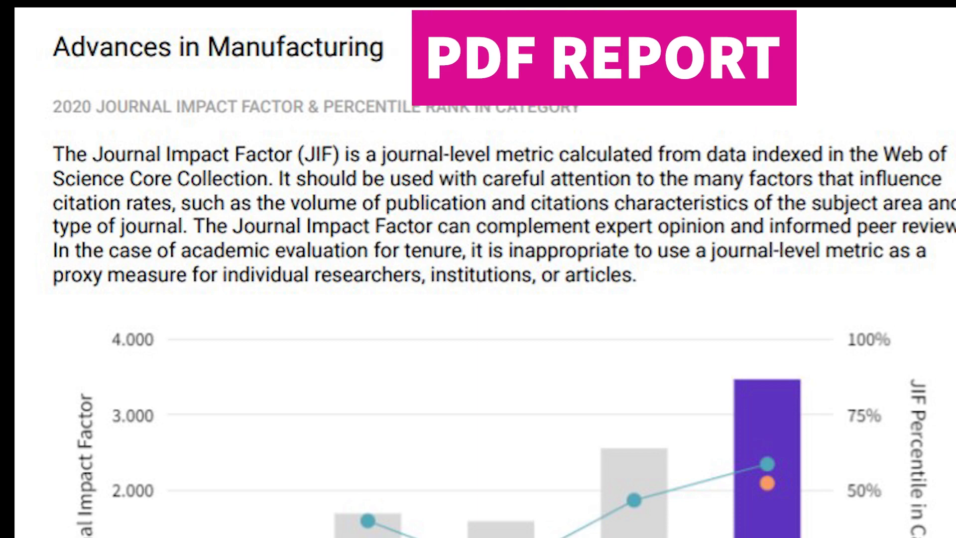
scroll("down", 3)
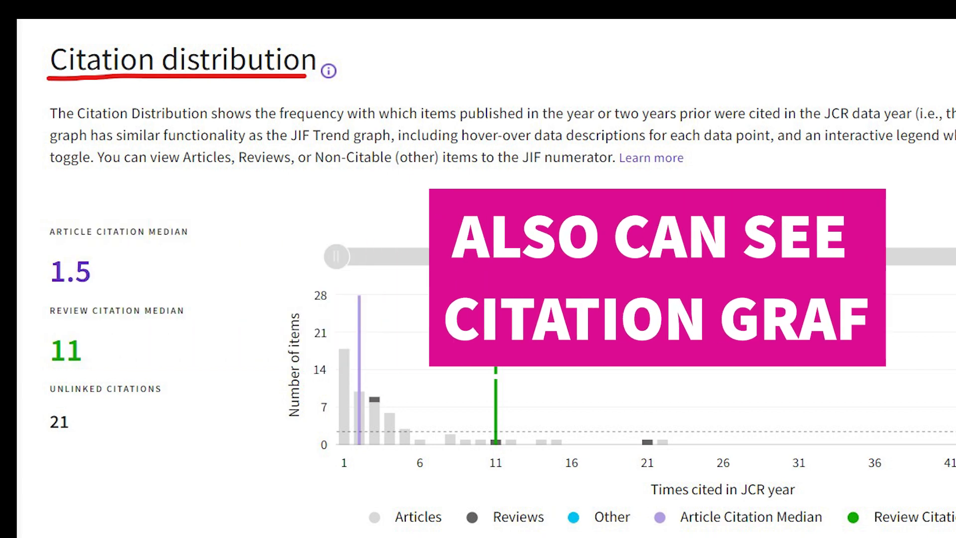
scroll("down", 3)
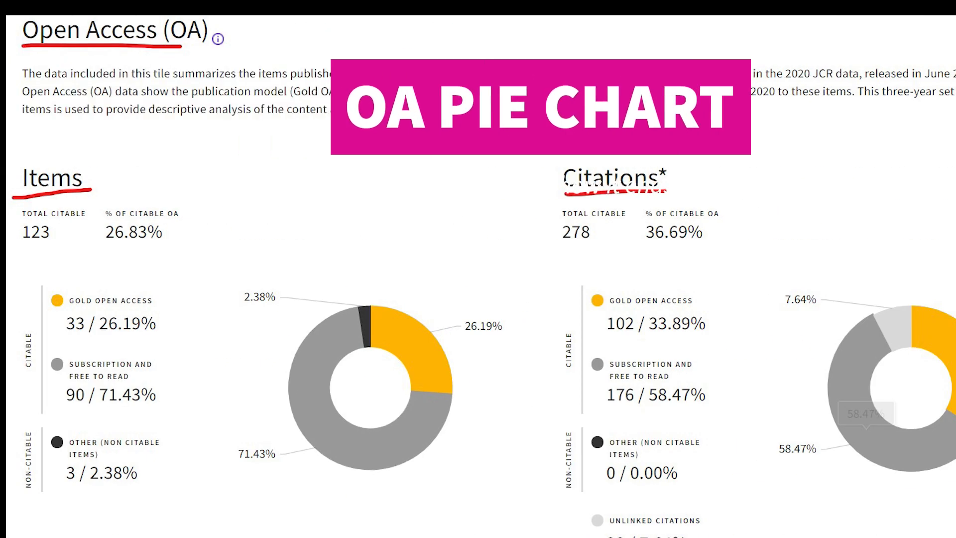